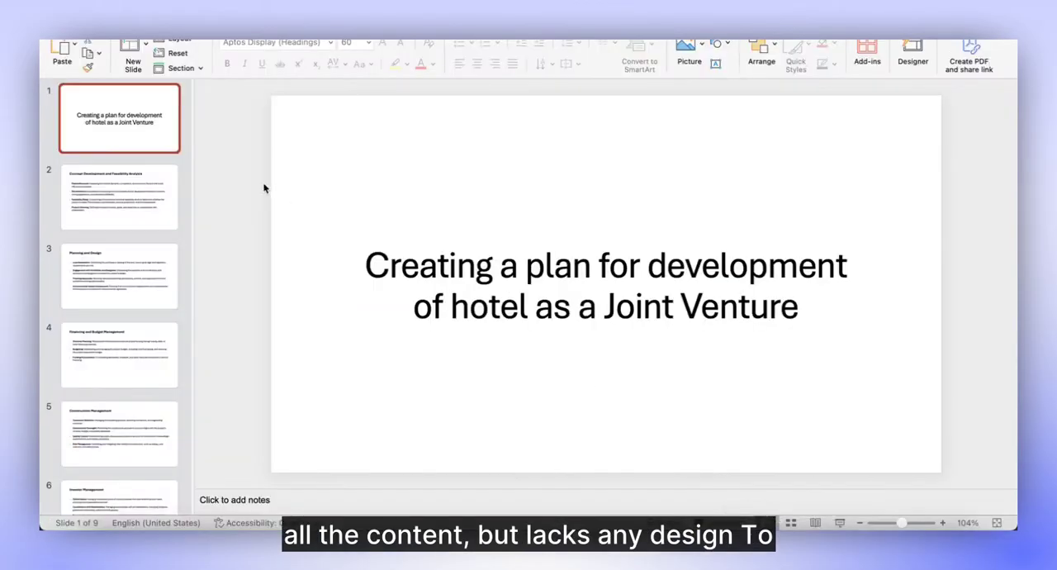
Step: Review the Concept Development slide, then the Investor Management slide in the plain PowerPoint deck
click(119, 196)
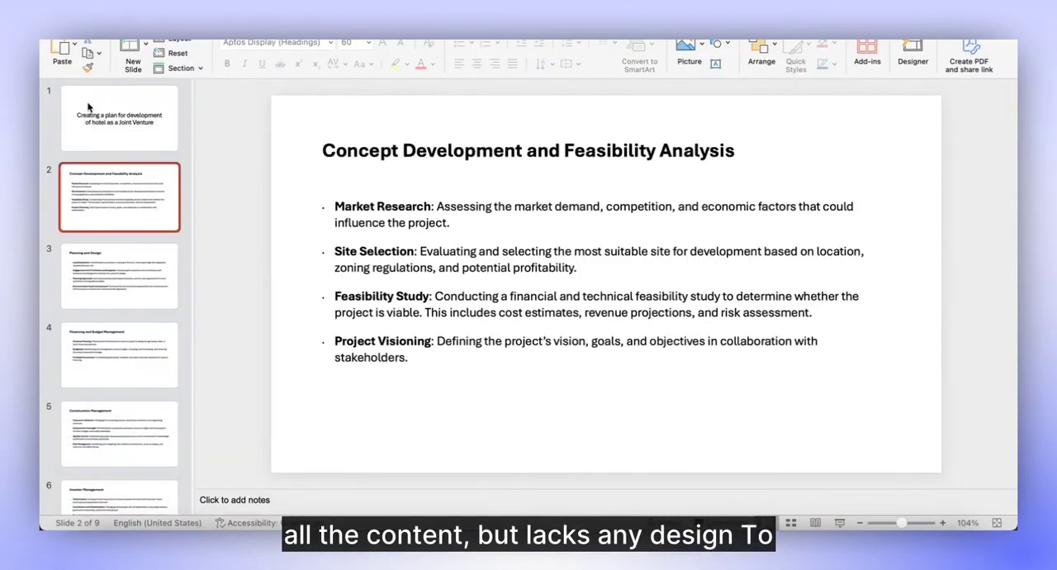
click(119, 454)
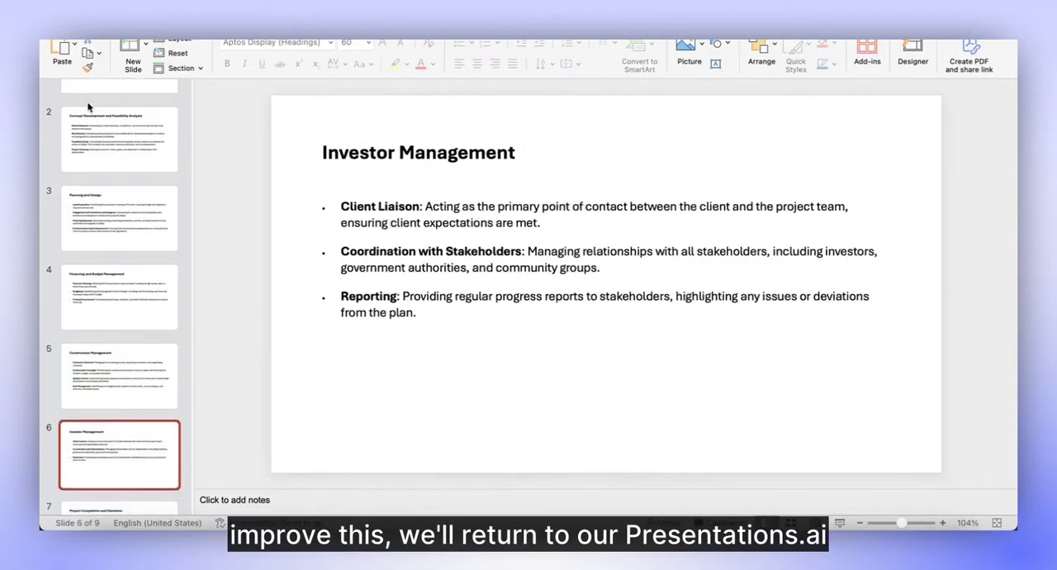
click(119, 472)
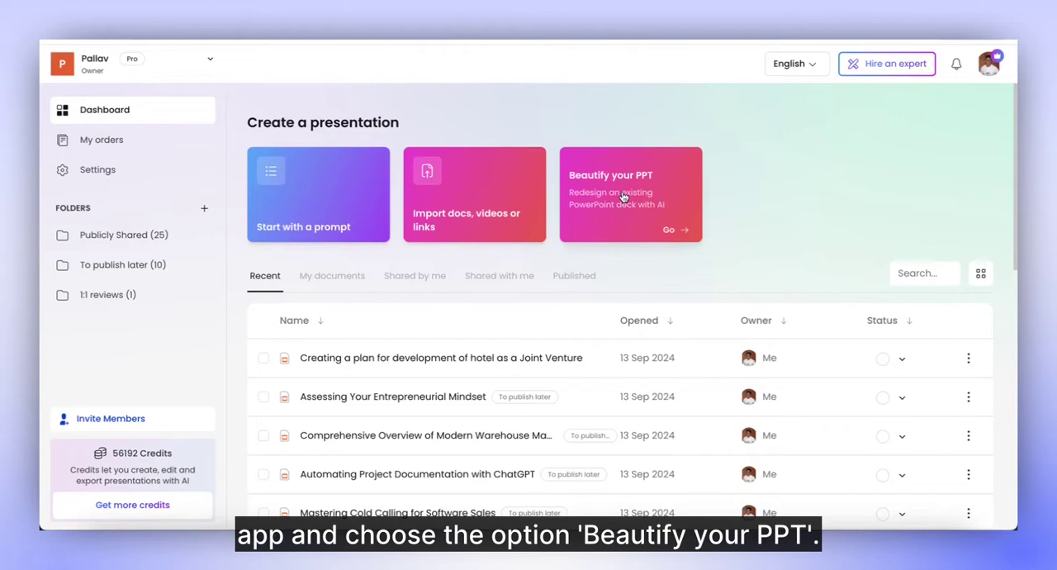
Step: Start Beautify your PPT and import Hotel JV.pptx from Downloads for AI redesign
click(631, 195)
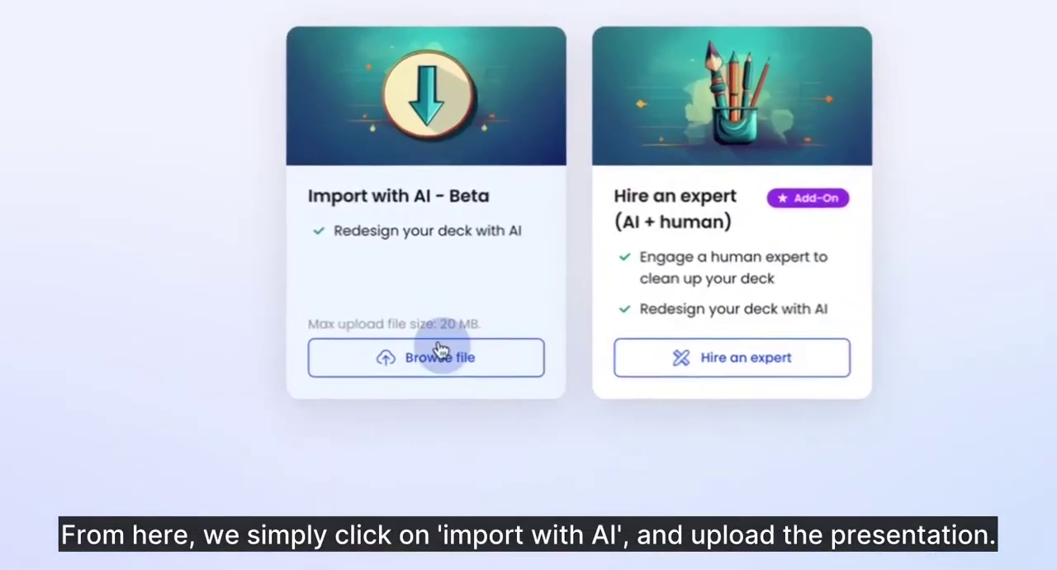
click(426, 357)
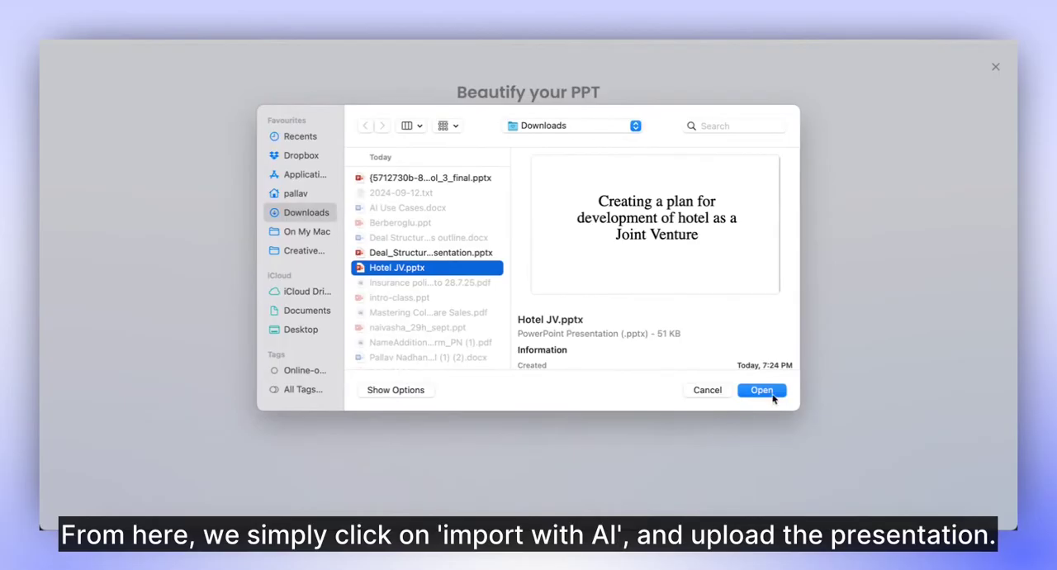
click(759, 389)
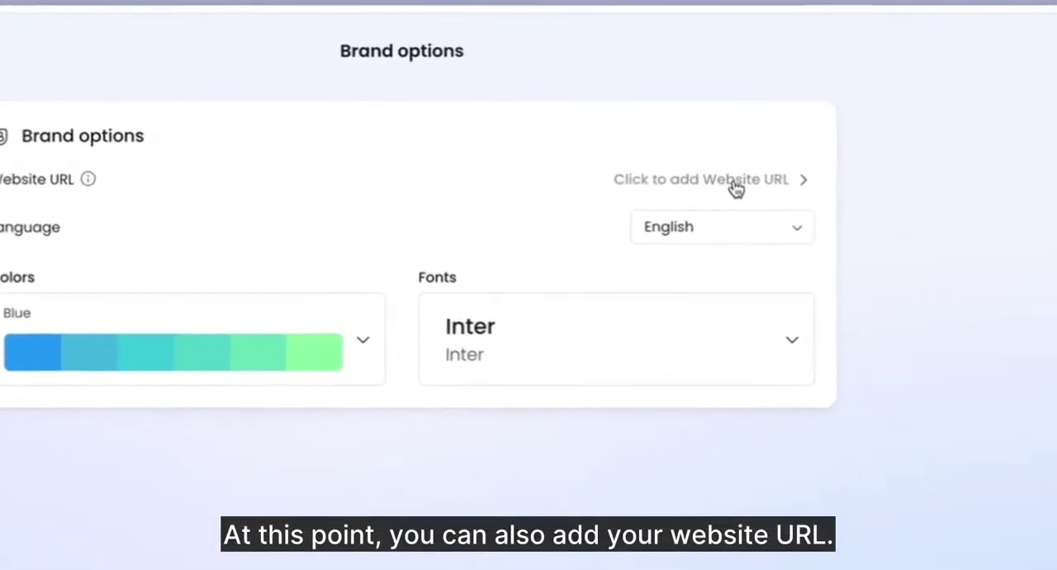
Step: Add presentations.ai as the brand website and review the colour palettes, keeping Evening Breeze and Manrope
click(700, 178)
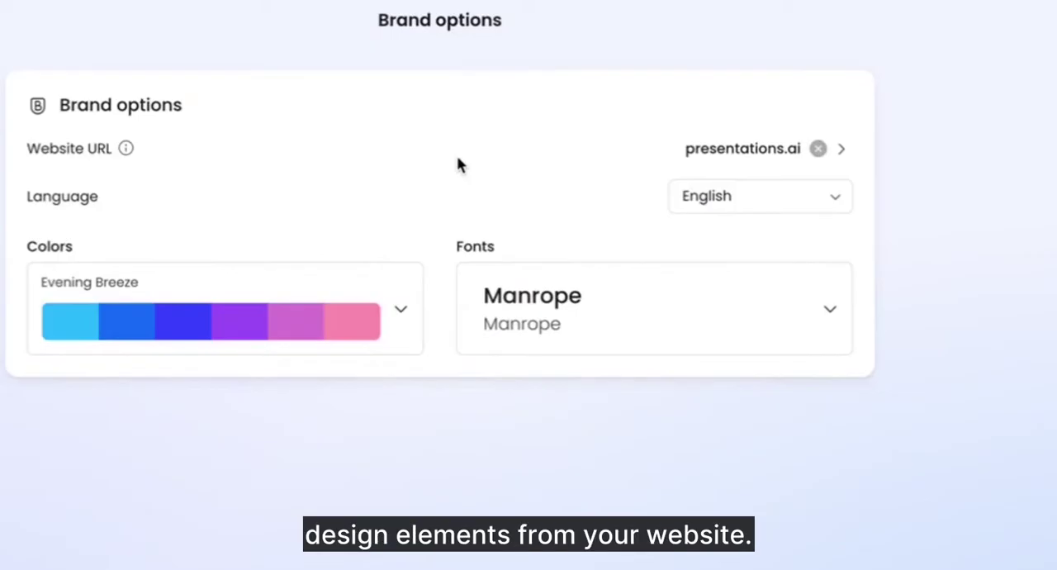
click(400, 307)
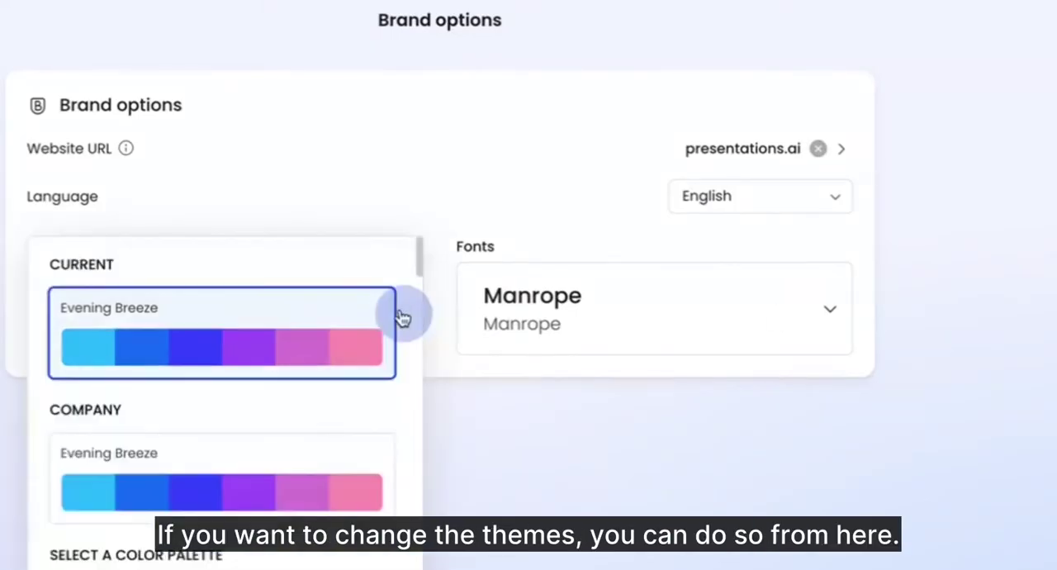
scroll(down, 3)
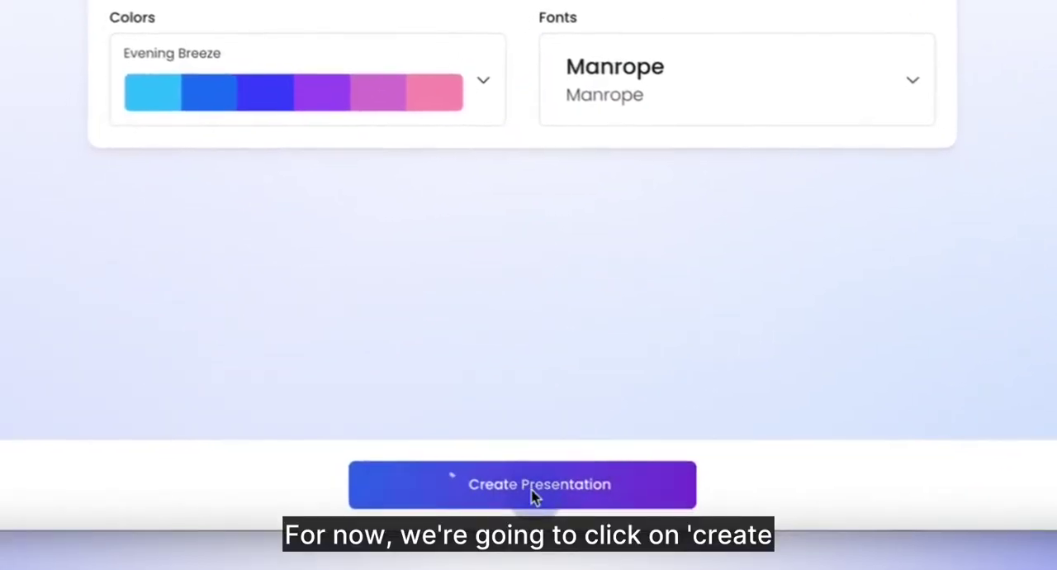
Step: Create the presentation and wait for the nine-slide redesigned deck to be ready
click(522, 484)
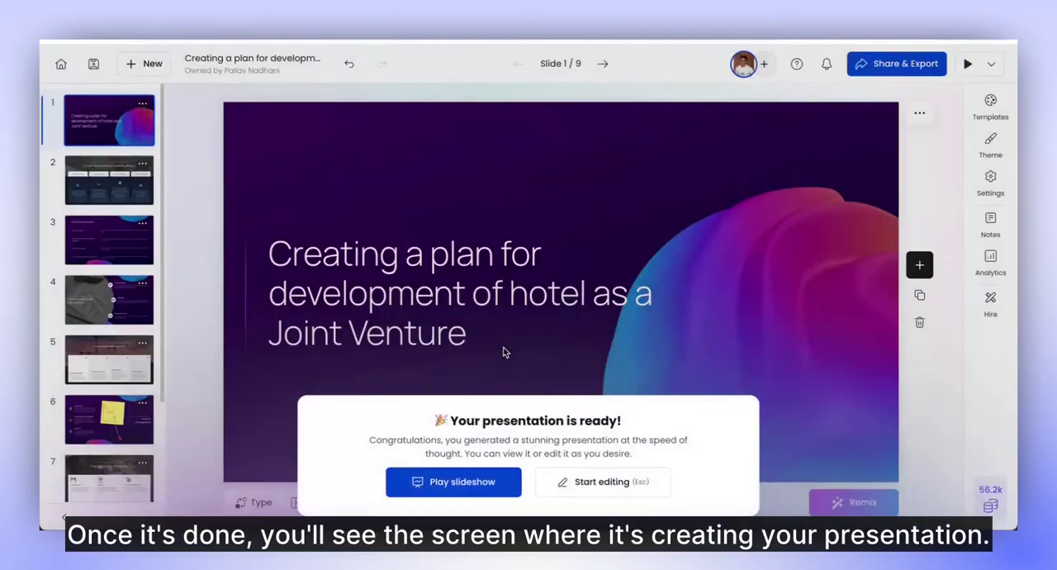
mouse_move(528, 377)
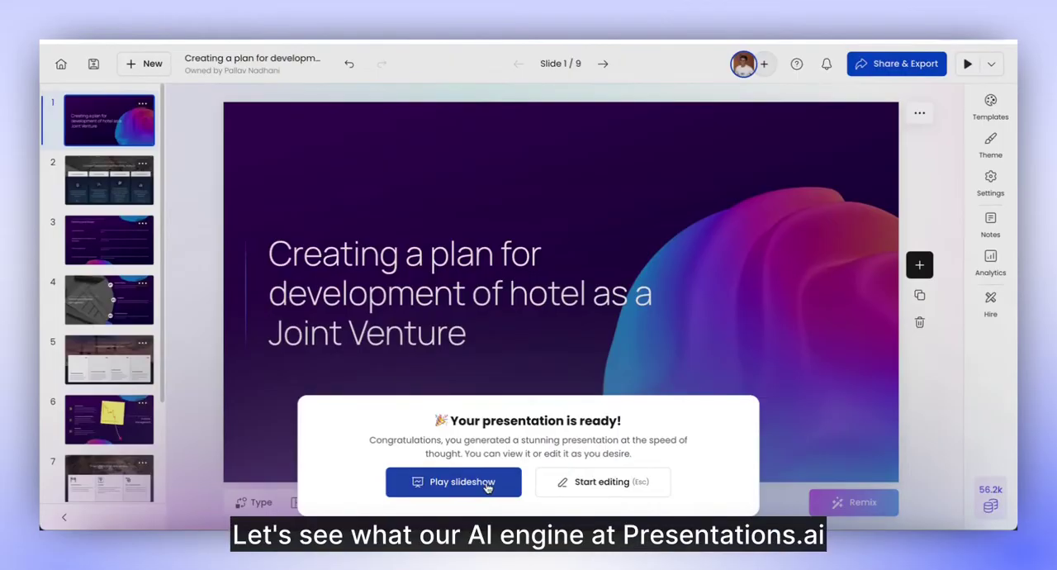
Step: Play the redesigned deck as a slideshow through slide 9 of 9, then exit to the editor
click(453, 482)
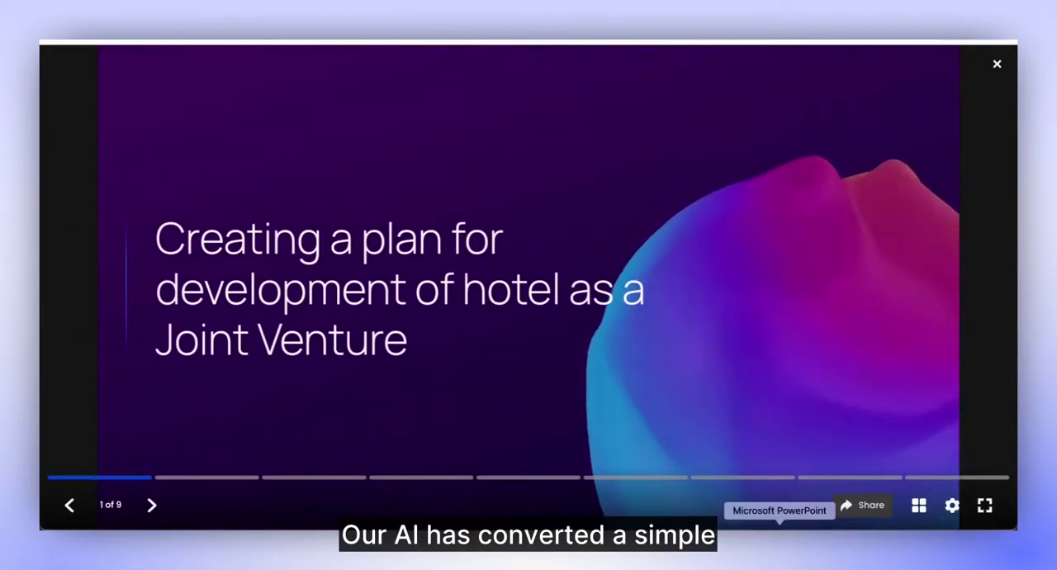
click(997, 63)
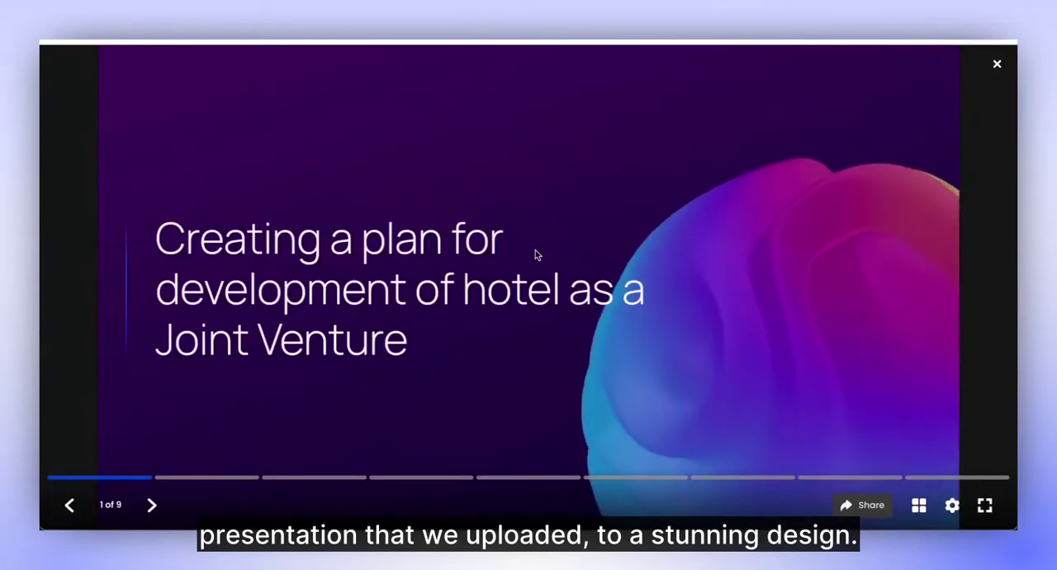
click(152, 505)
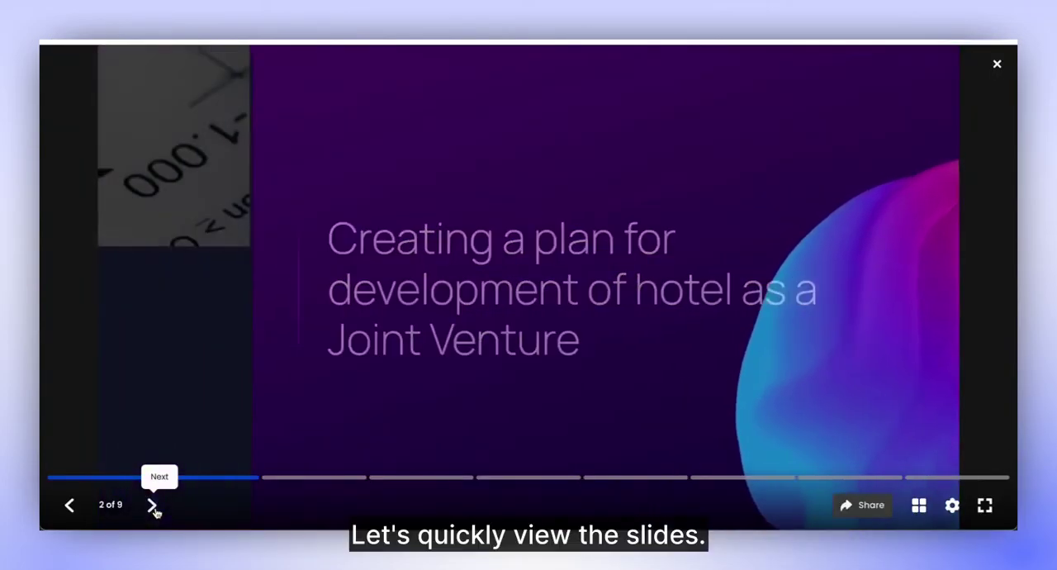
click(152, 506)
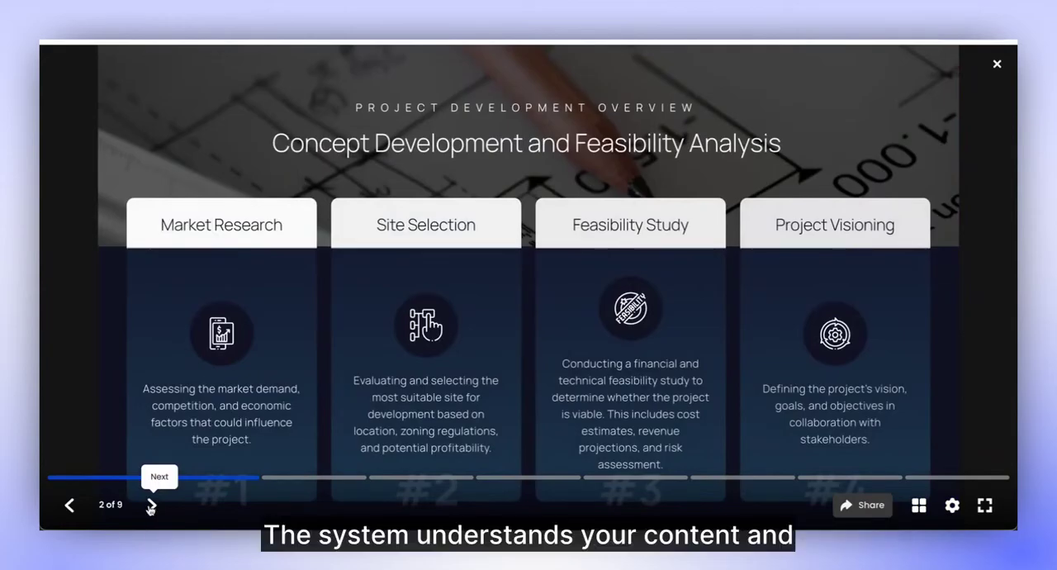
click(152, 506)
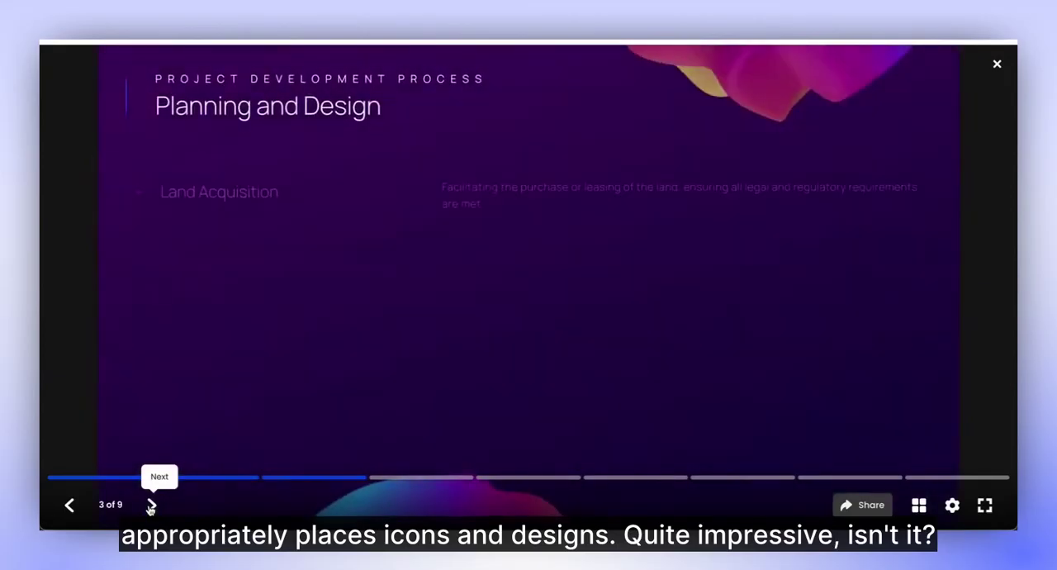
click(150, 505)
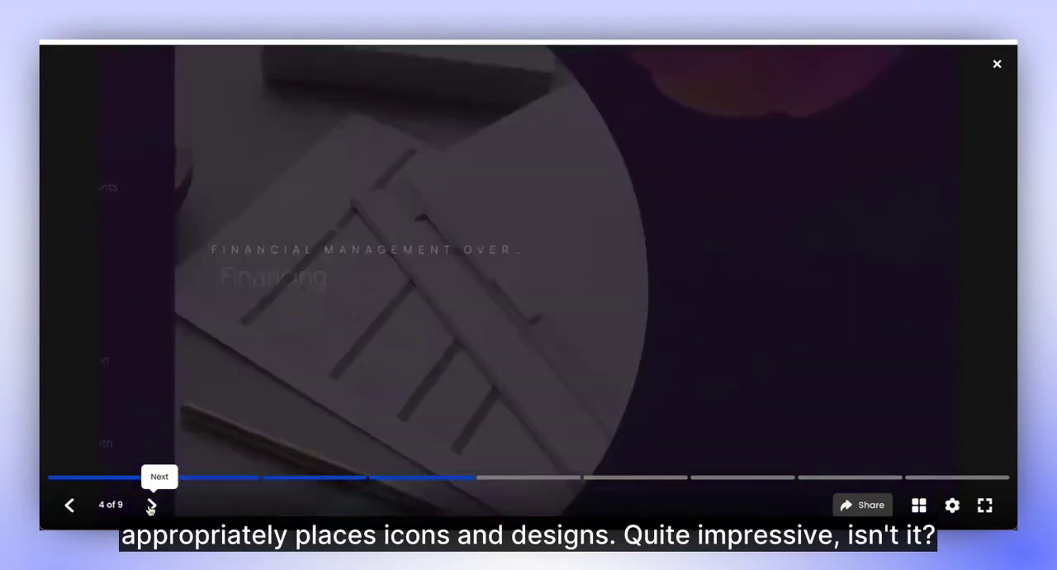
click(152, 506)
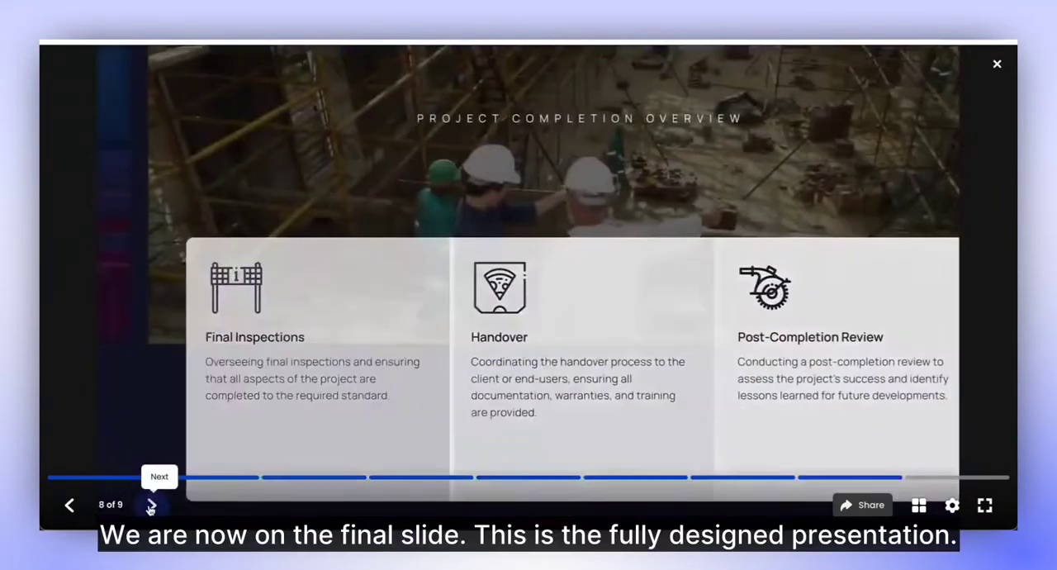
click(152, 505)
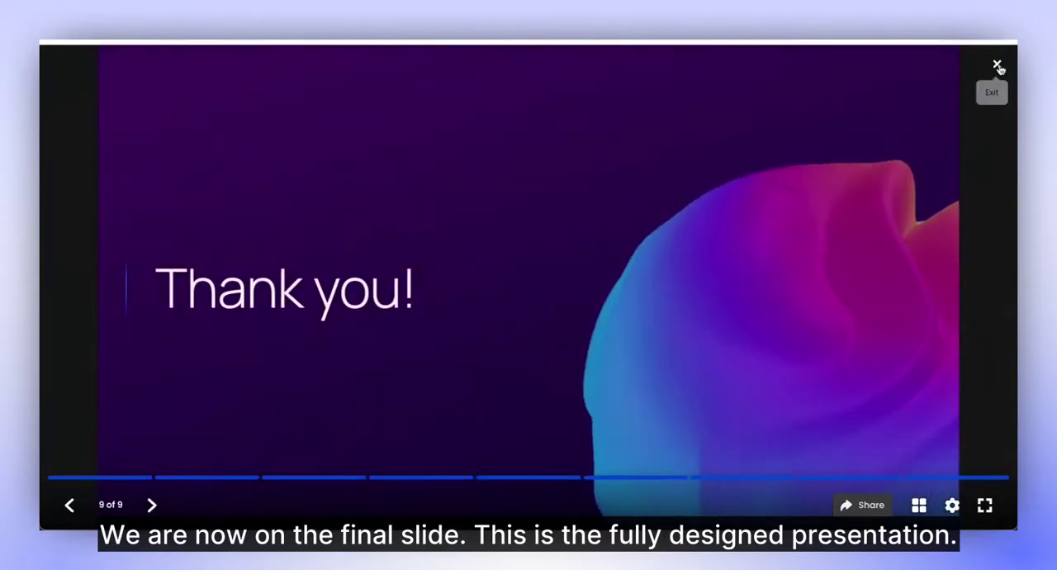
click(997, 64)
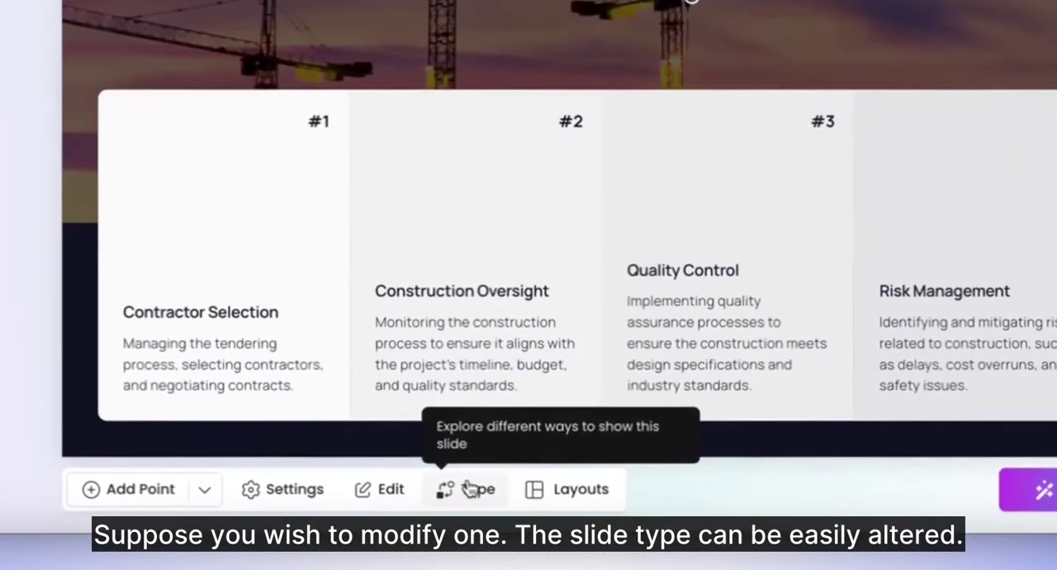
Step: Change the Construction Management slide's type to Images With List
click(476, 488)
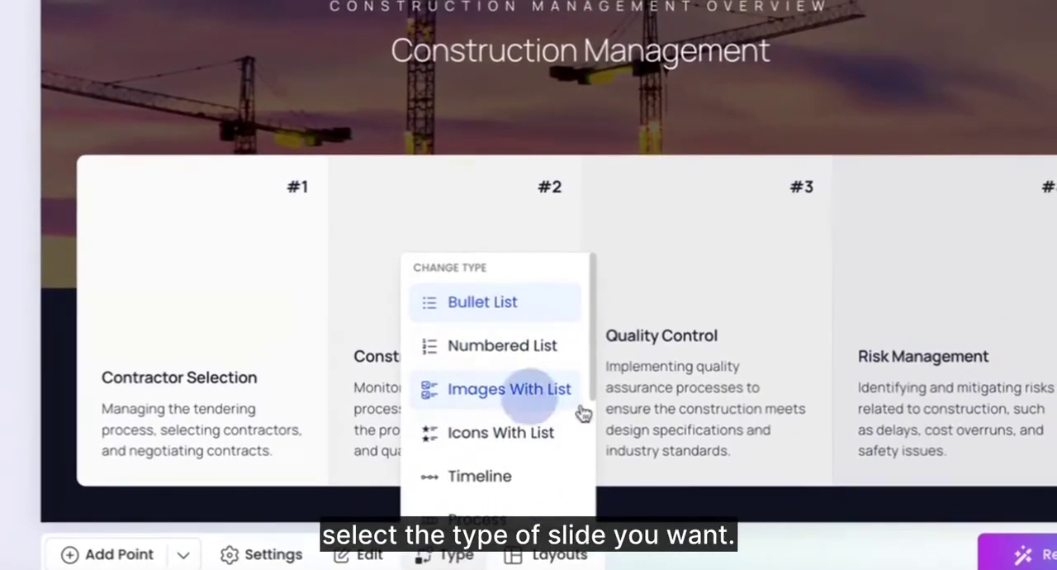
click(509, 388)
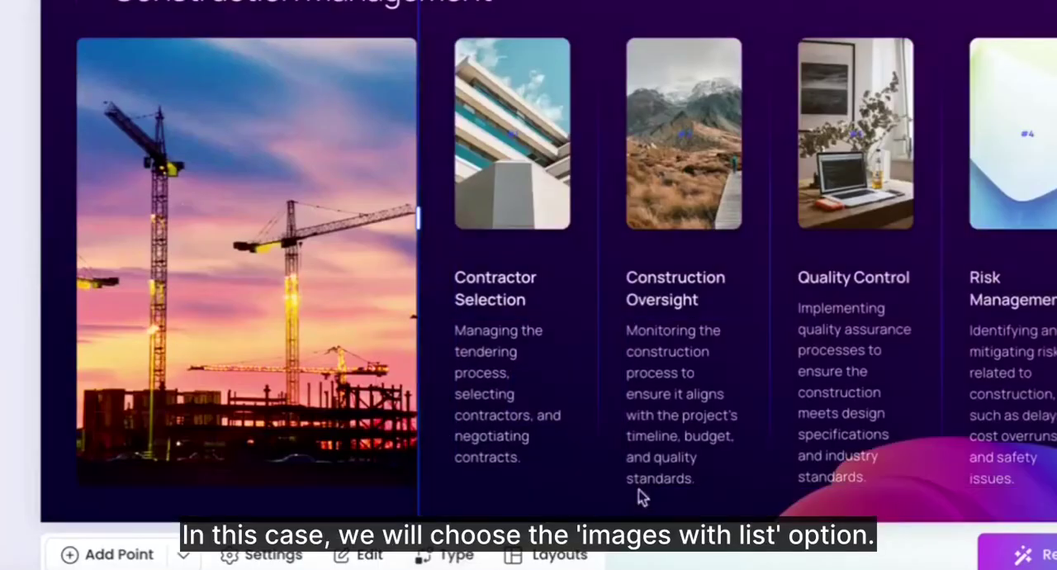
scroll(down, 3)
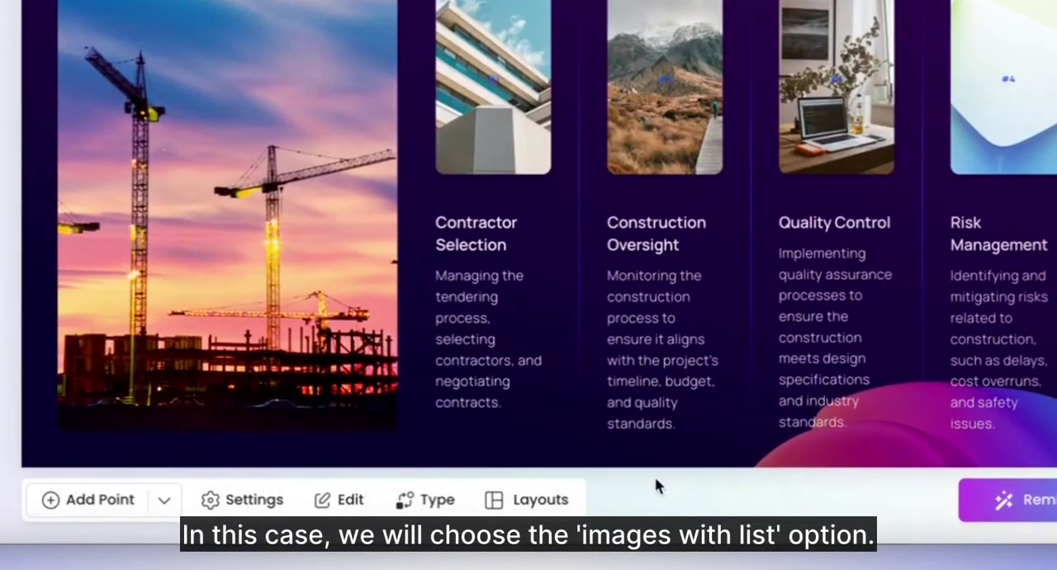
mouse_move(423, 499)
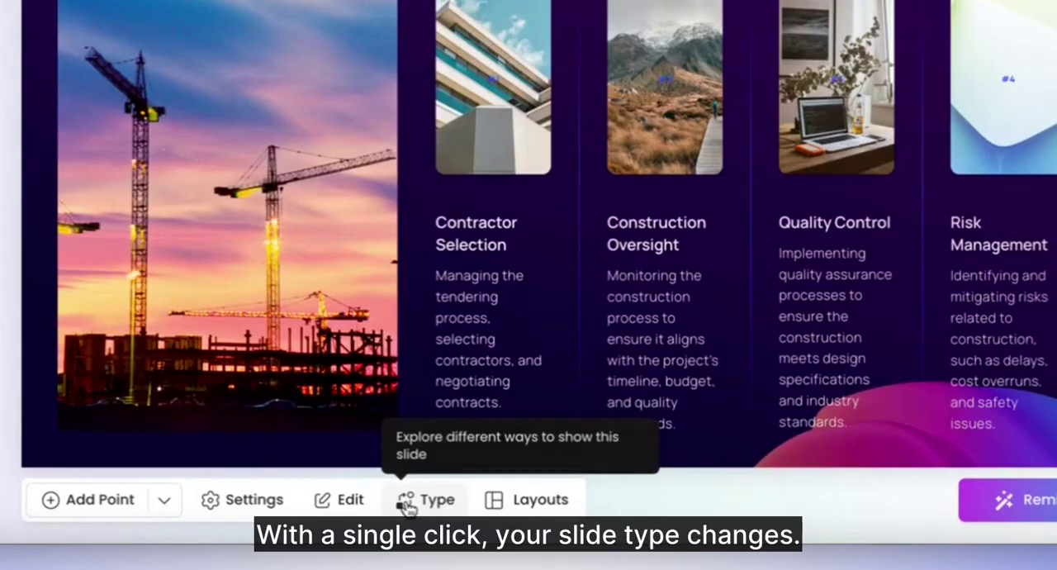
click(425, 498)
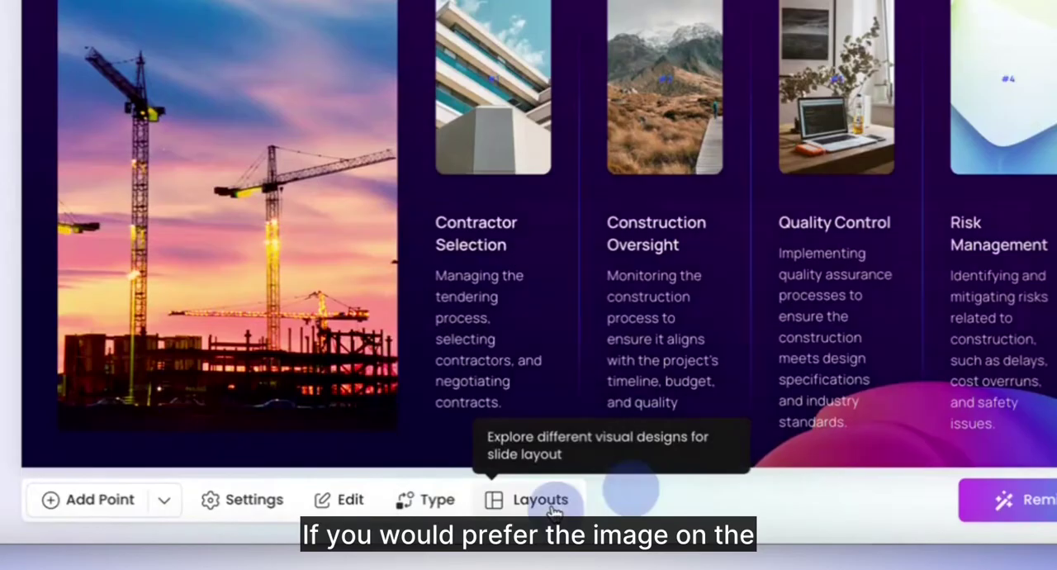
Step: Choose the layout placing the crane photo on the right and the points on the left
click(542, 498)
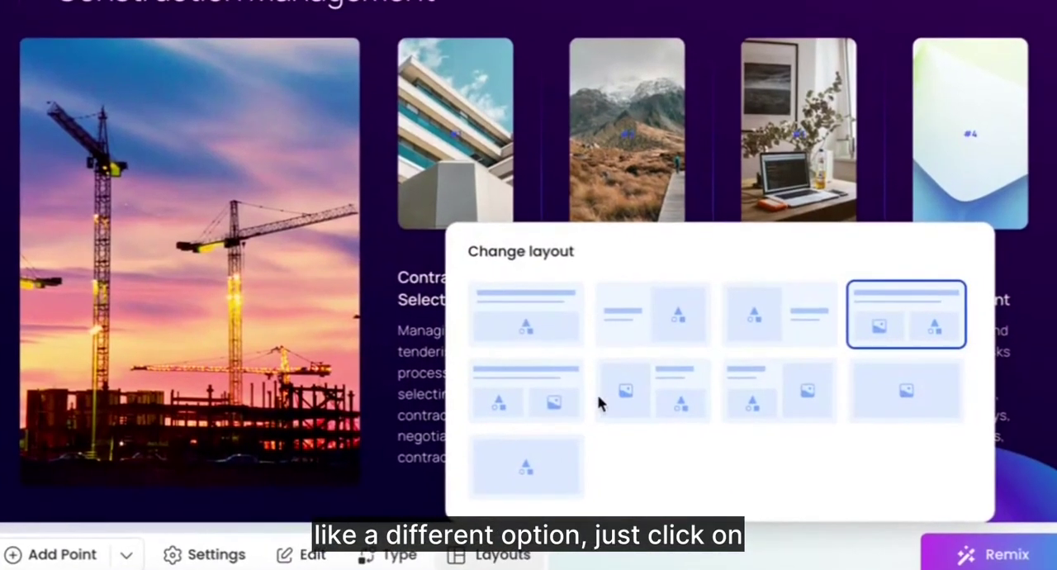
click(652, 390)
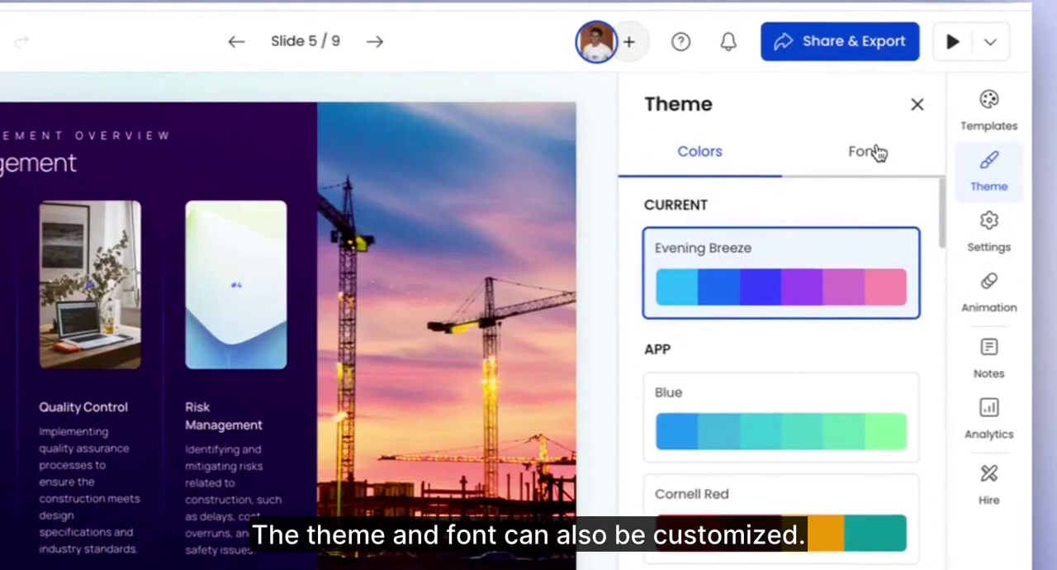
Step: Browse the template gallery and close it, keeping the current purple style
click(916, 104)
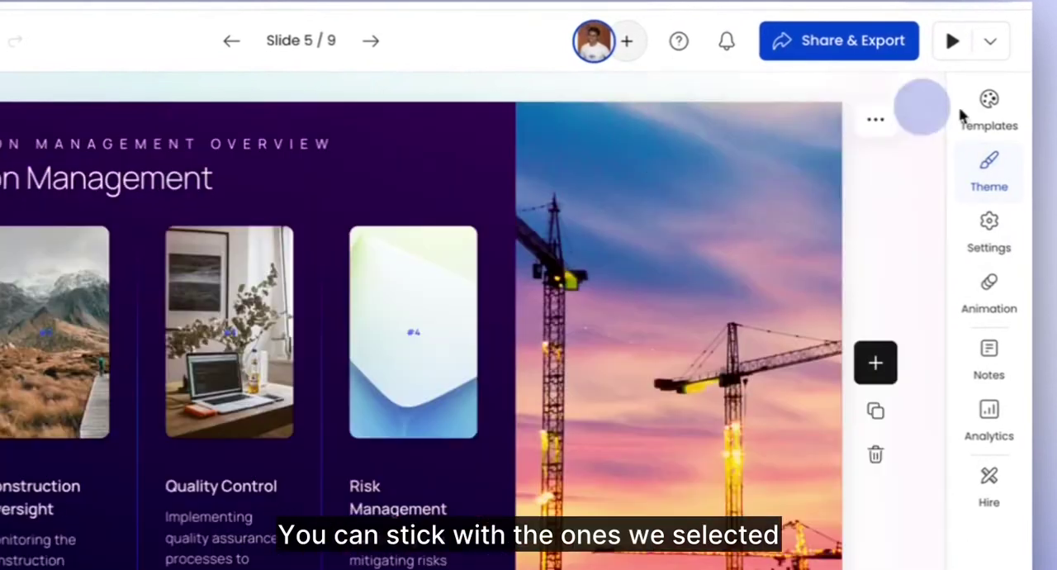
click(987, 107)
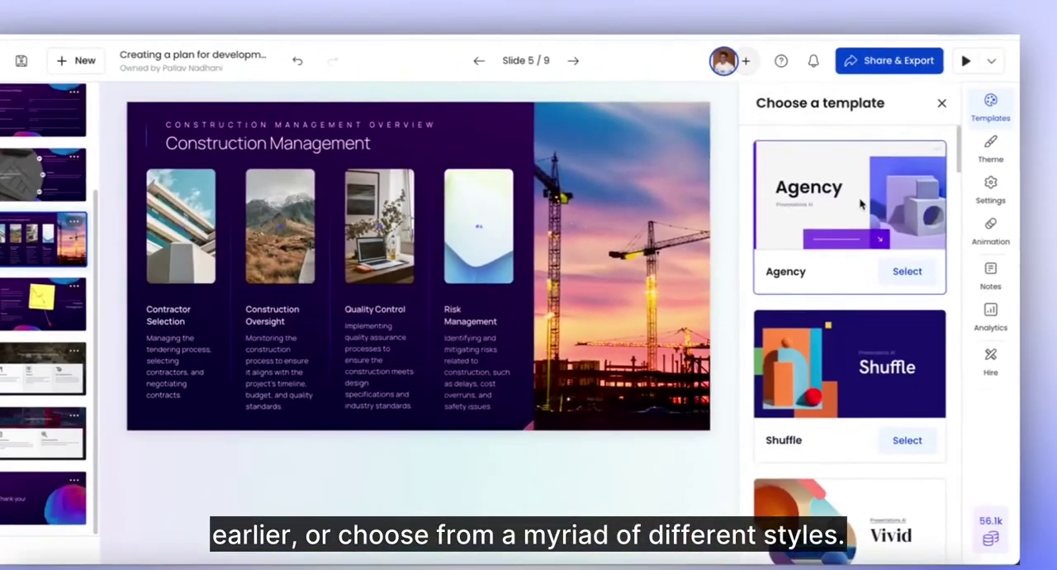
scroll(down, 3)
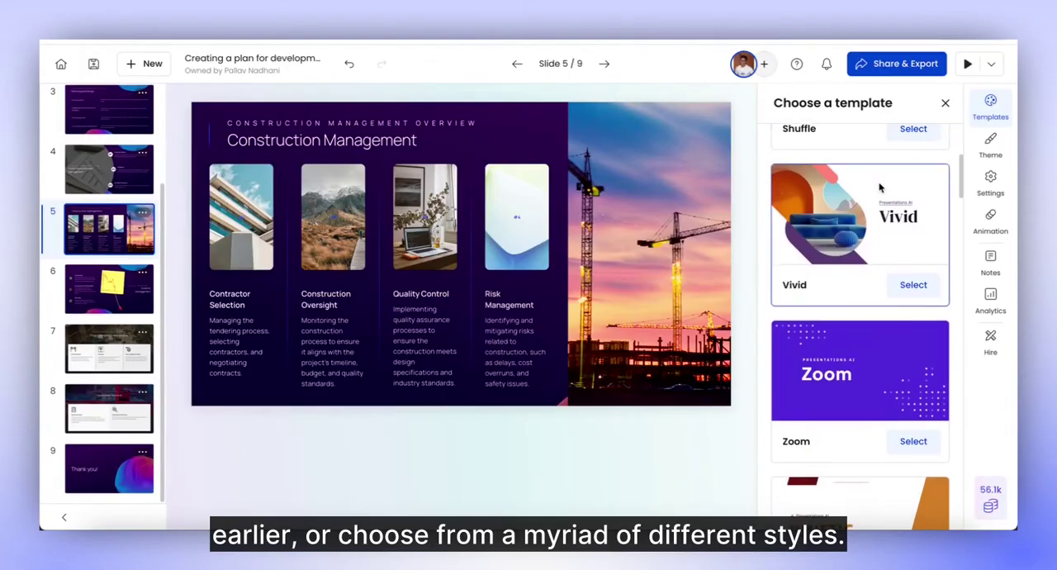
scroll(down, 3)
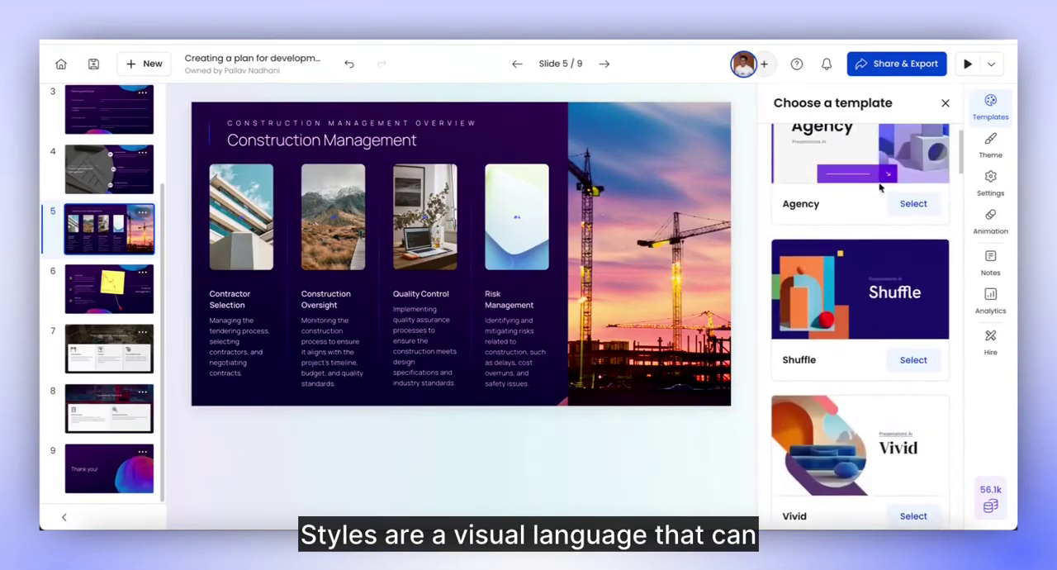
scroll(down, 3)
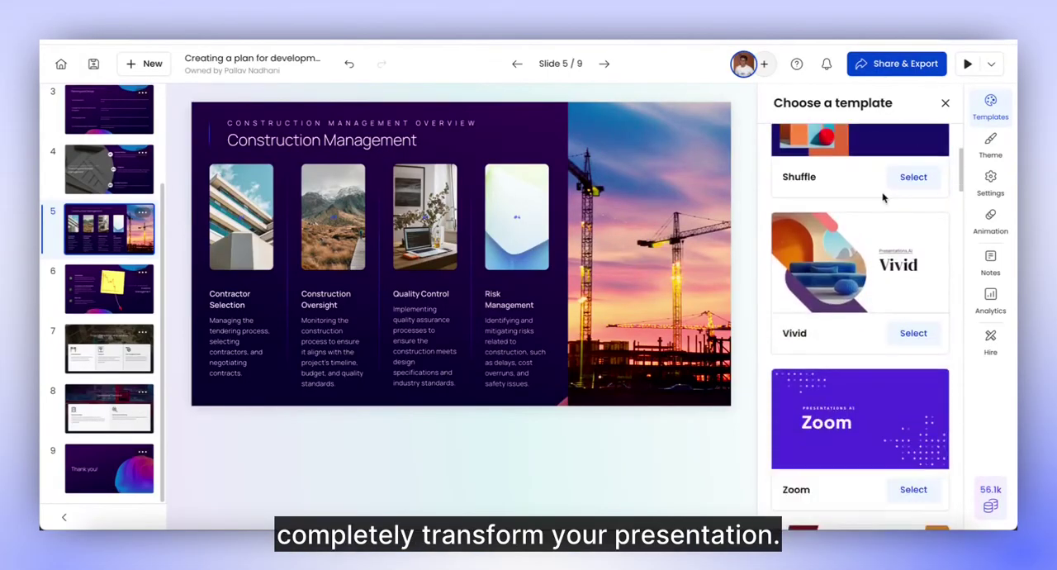
scroll(down, 3)
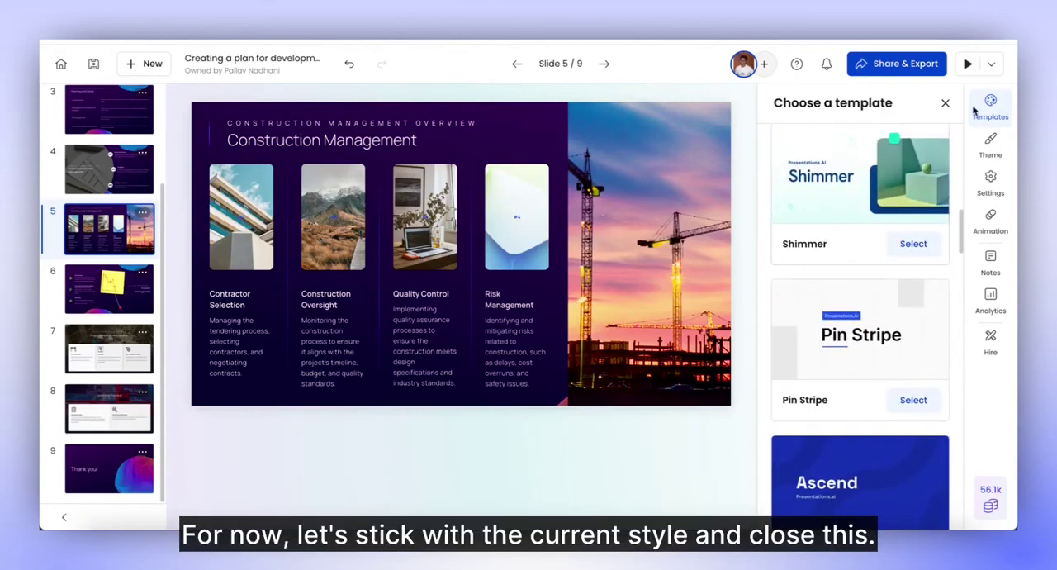
click(944, 103)
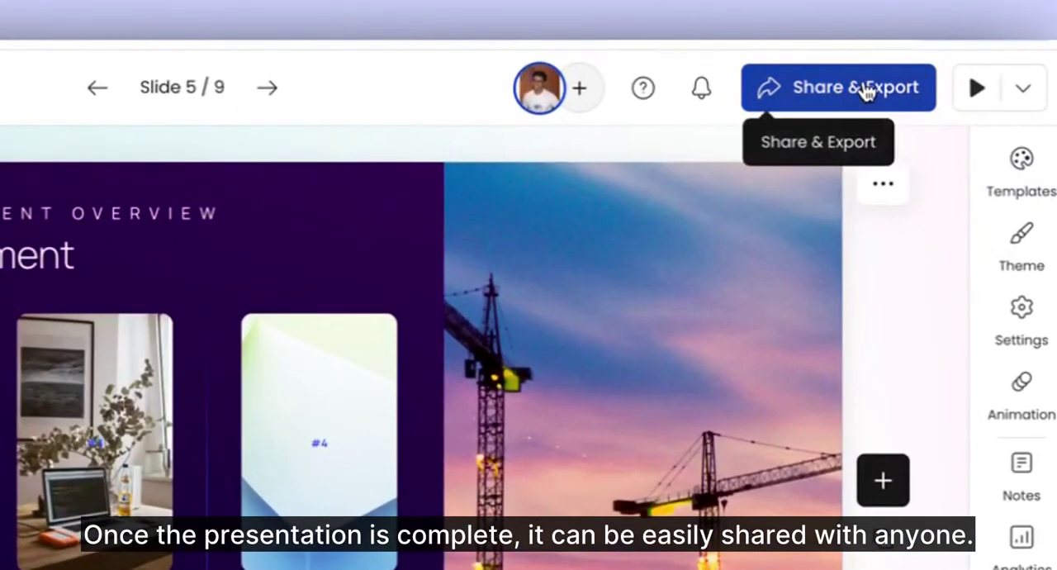
click(839, 88)
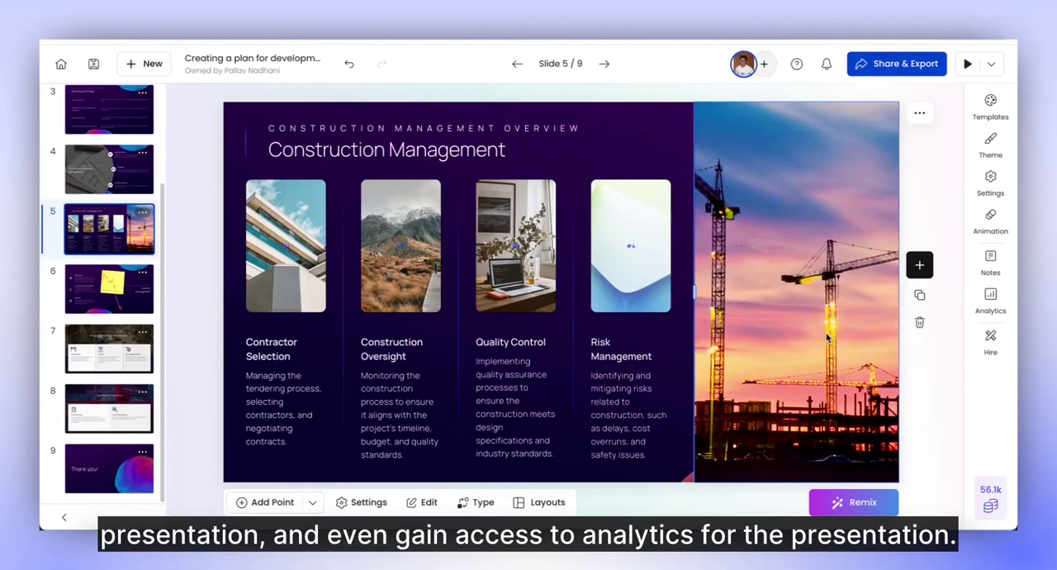
mouse_move(725, 132)
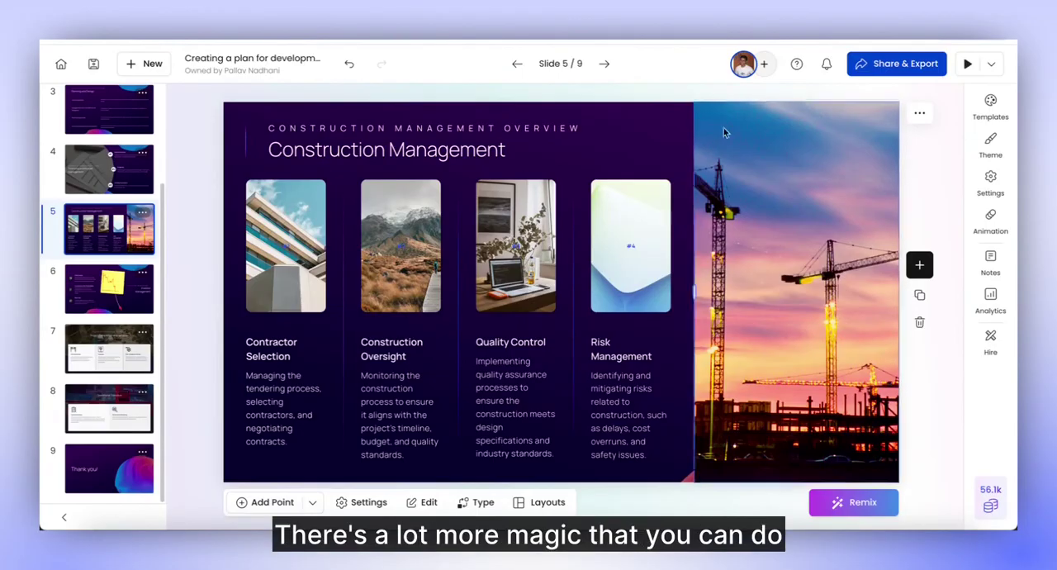